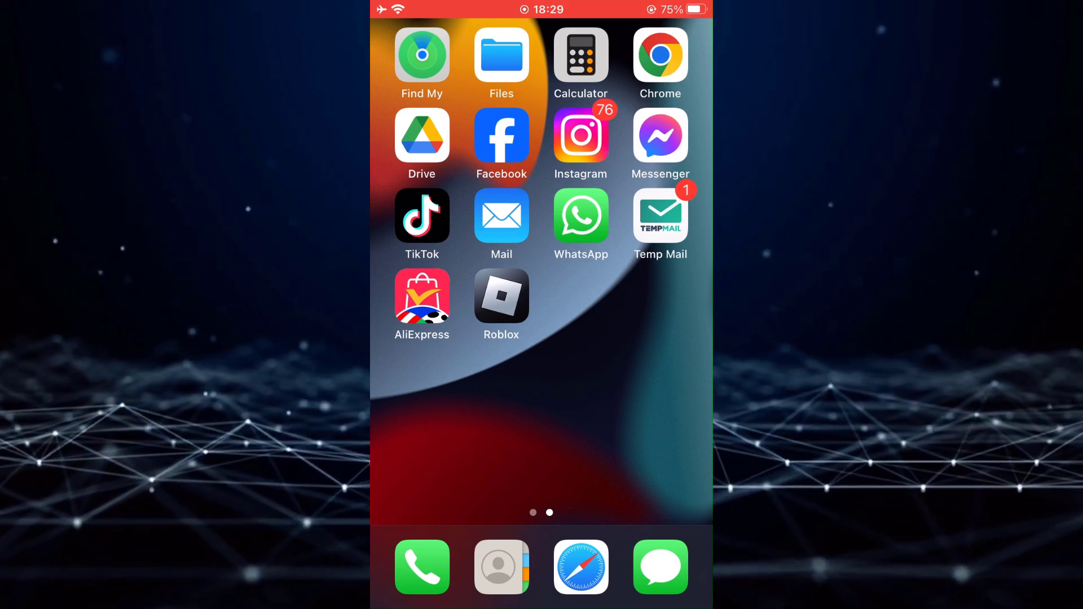
# Launch WhatsApp from the home screen to reach the Chats list
pyautogui.click(580, 215)
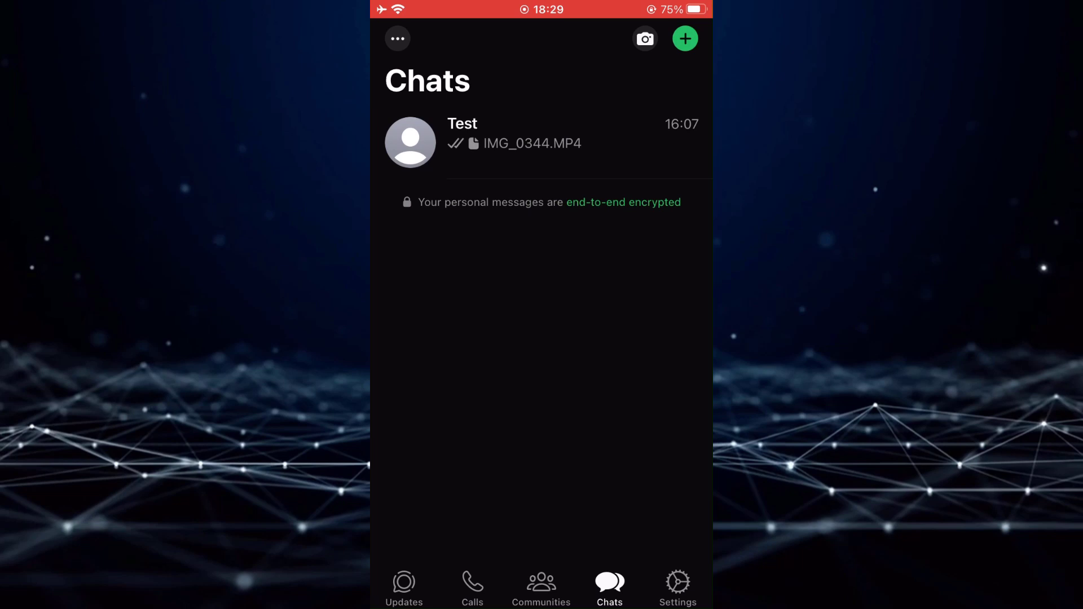
# Go to Settings and scroll down to reach the Help page (version 2.24.10.79)
pyautogui.click(677, 584)
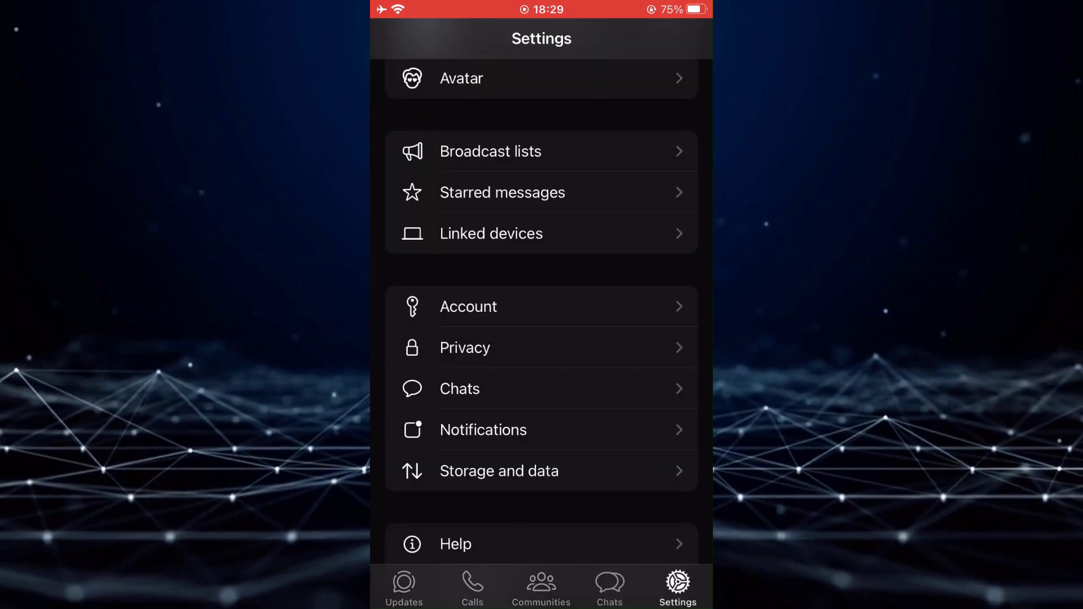
pyautogui.scroll(-3)
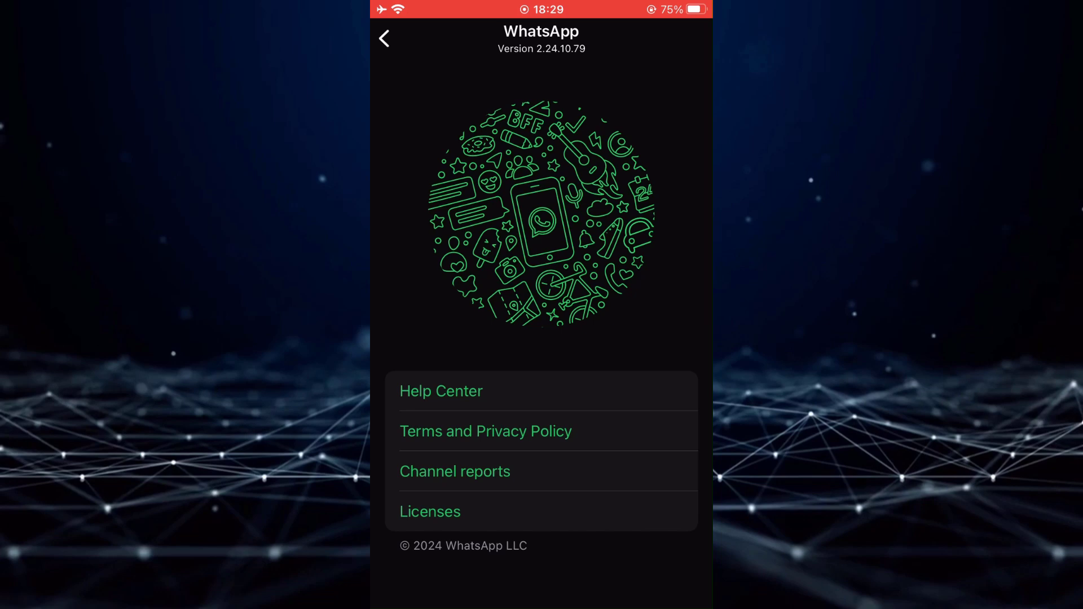
# From the Help Center, start a Contact Support message beginning "I have"
pyautogui.click(441, 392)
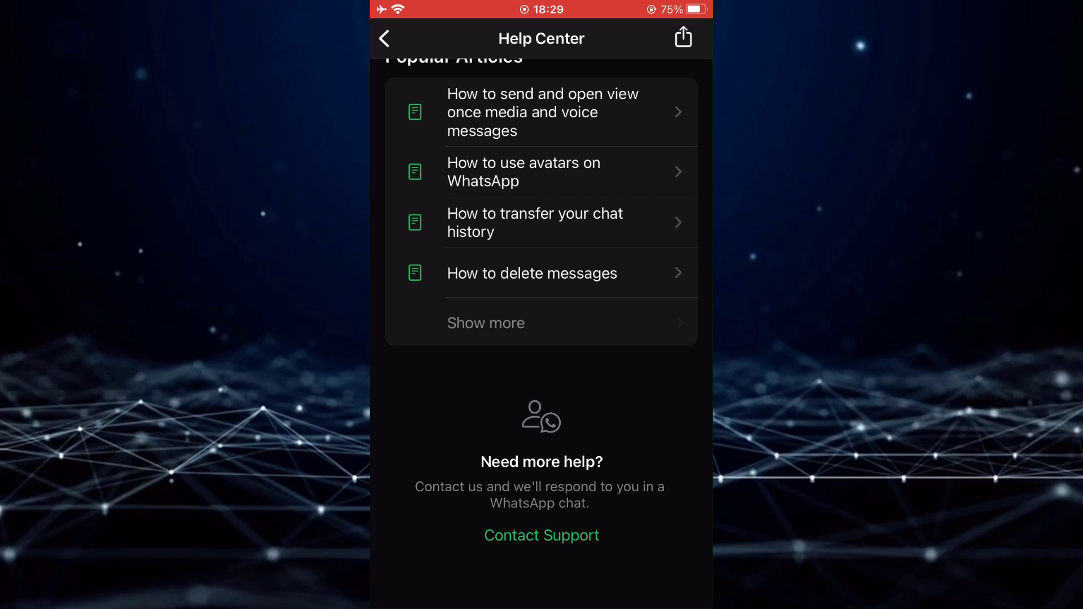
pyautogui.click(542, 535)
pyautogui.write('I have')
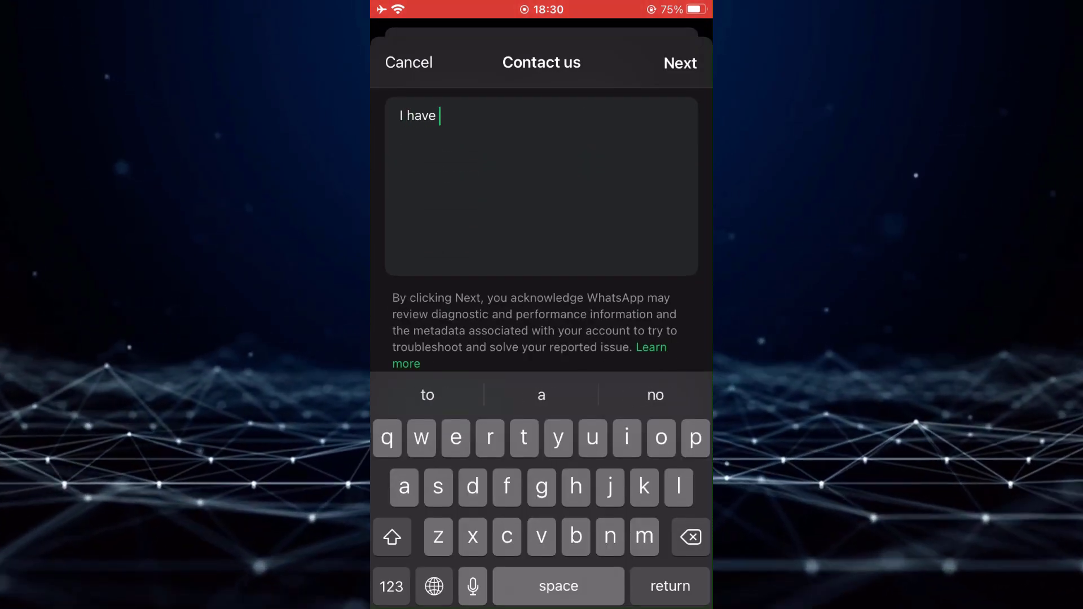
# Write "I have problem where WhatsApp calls are unavailable on my account" as the support message
pyautogui.write('problem where WhatsApp calls')
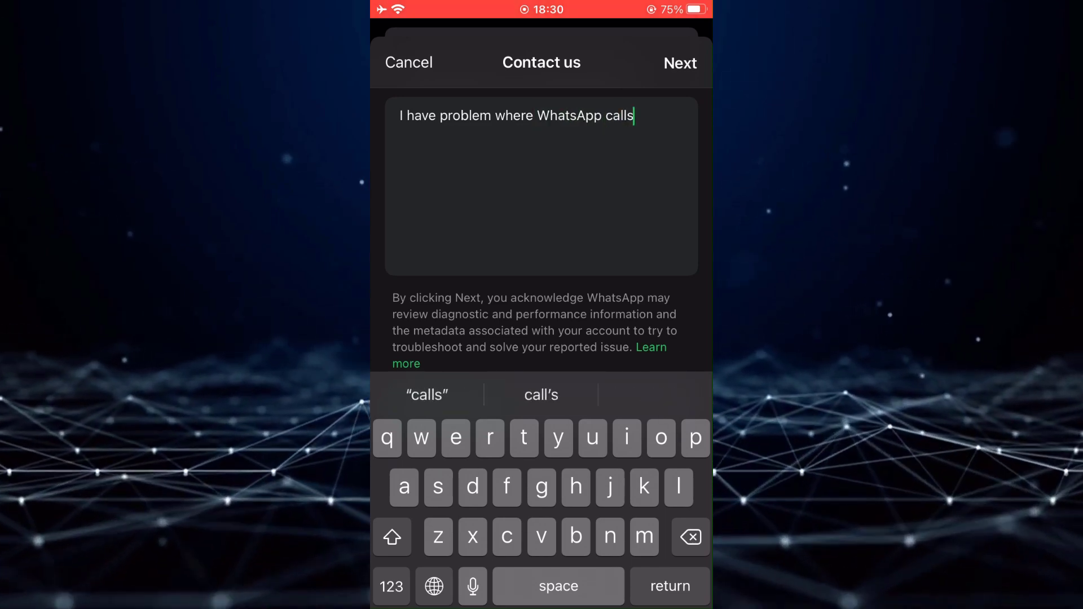
pyautogui.write('are unavailable on my')
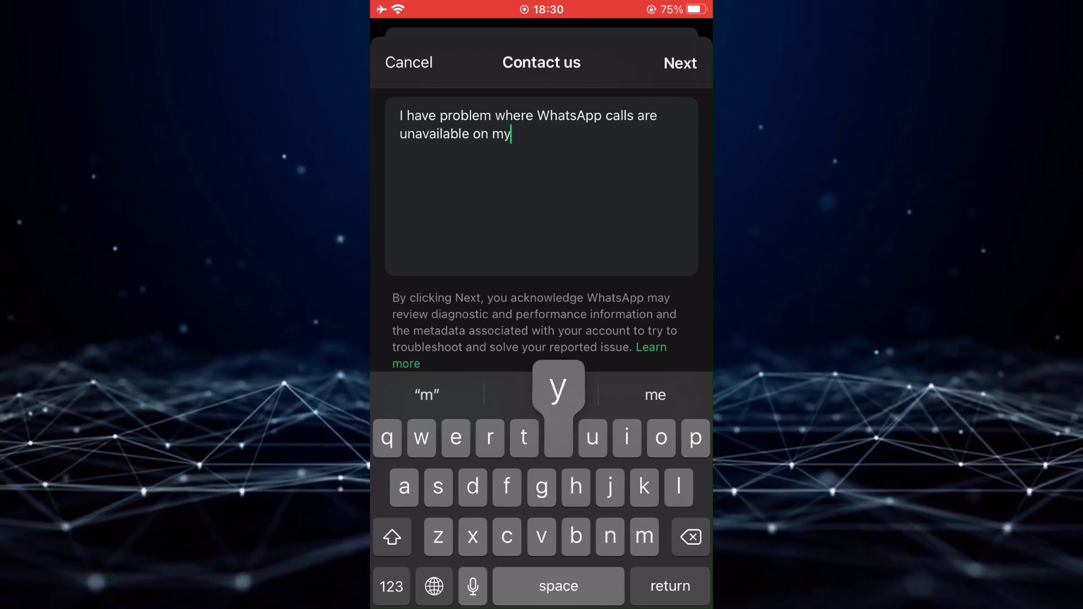
pyautogui.write('account')
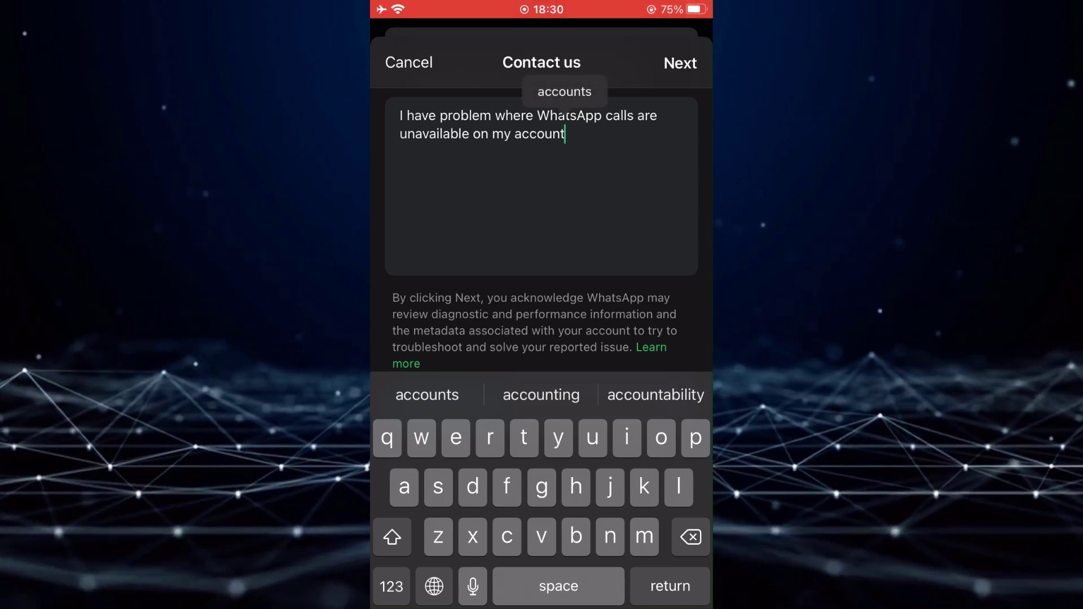
# Send the question to WhatsApp Support, skipping suggested articles, and receive a ticket confirmation
pyautogui.click(679, 62)
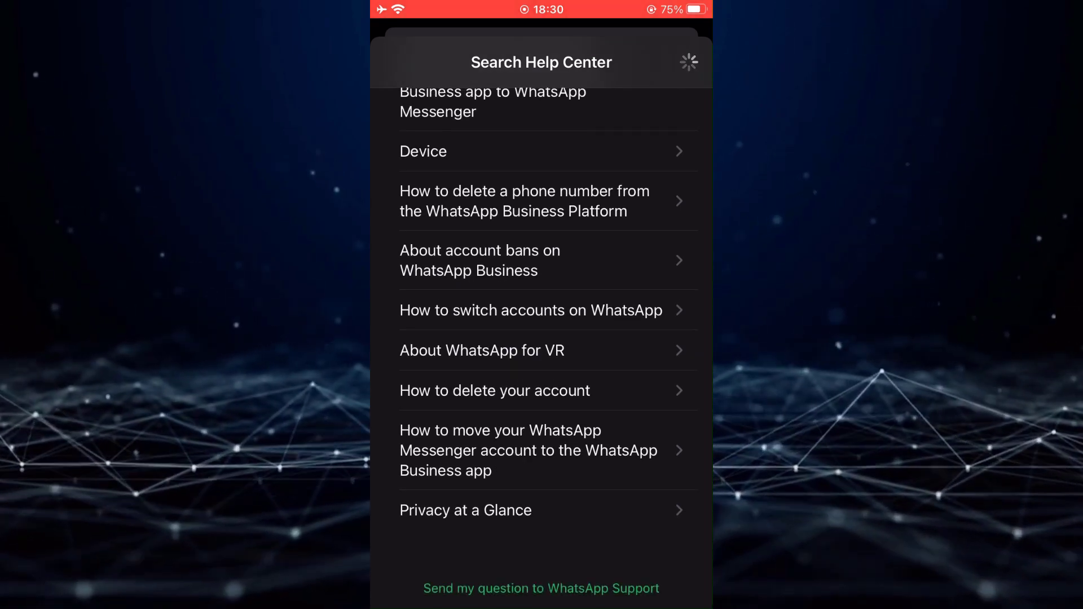
pyautogui.click(540, 589)
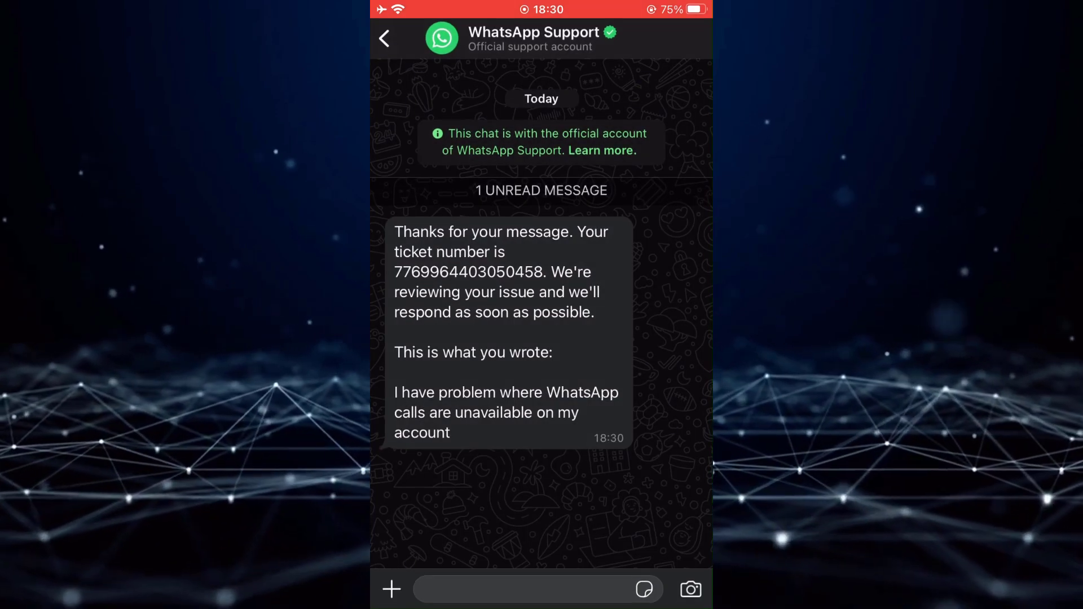